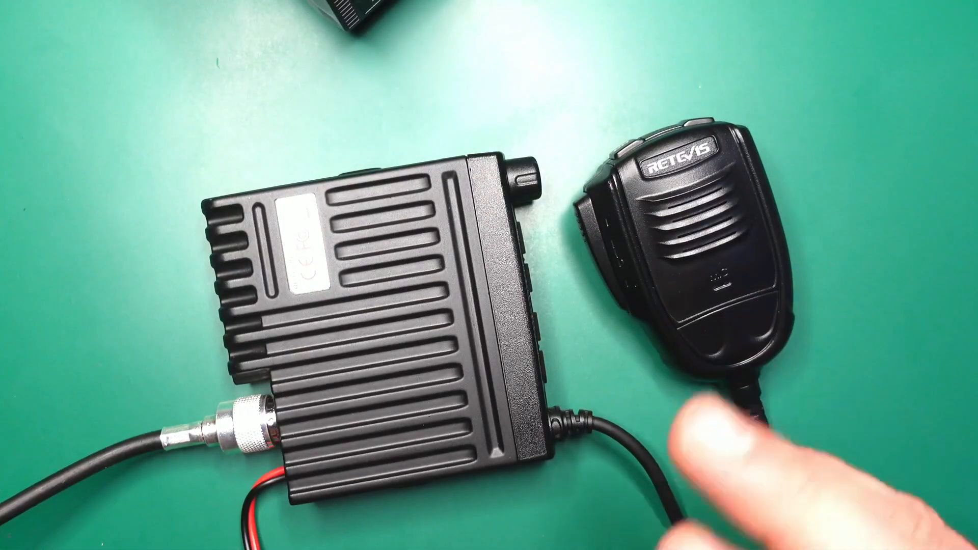
mouse_move(905, 312)
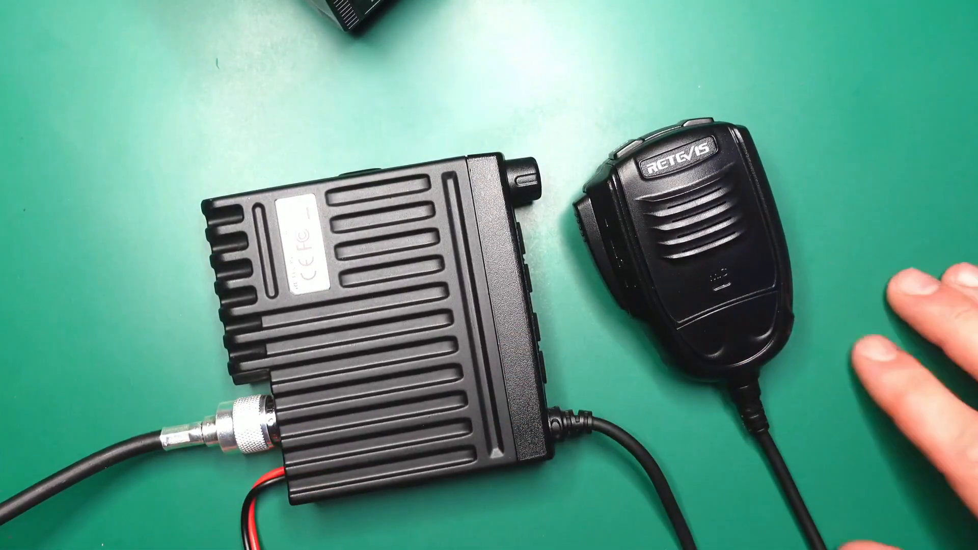